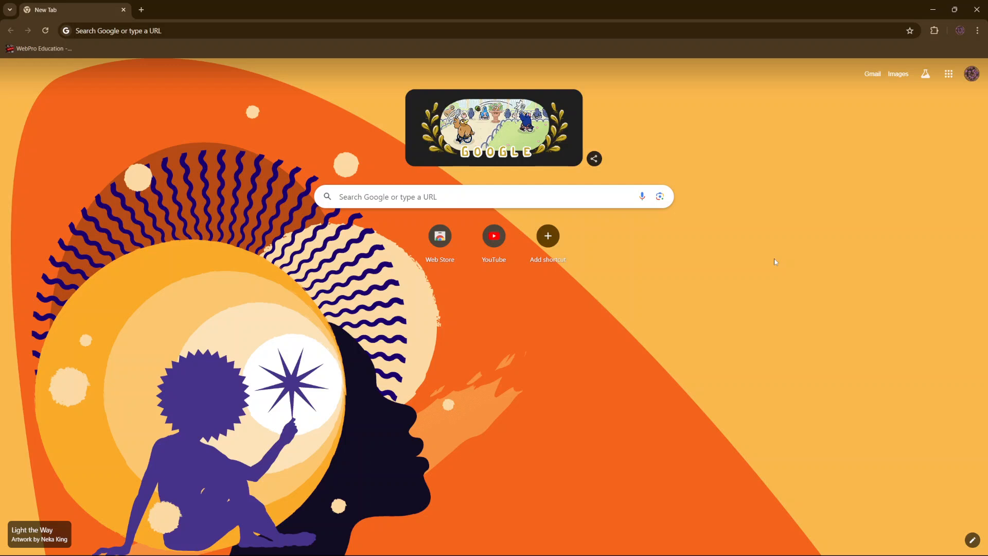
{"action": "mouse_move", "coordinate": [778, 269]}
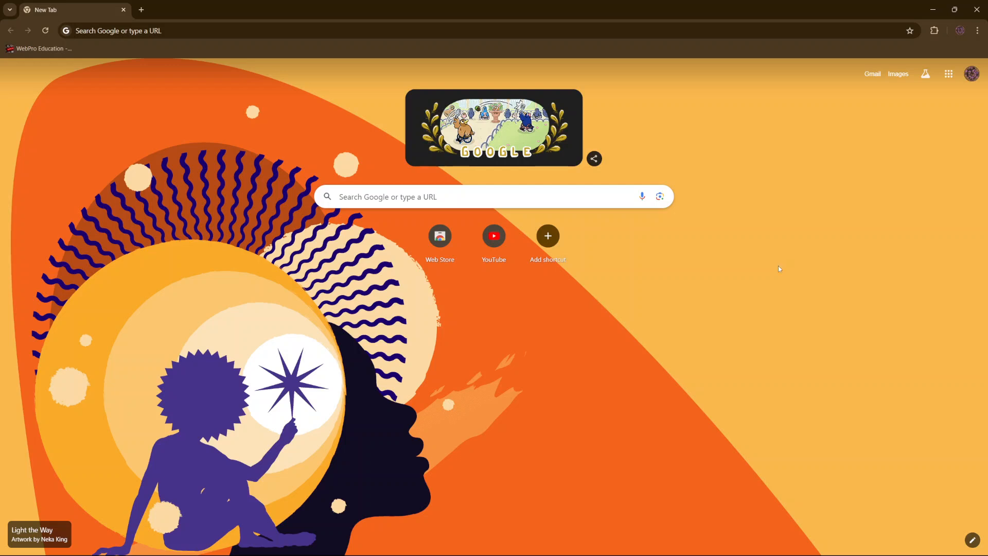
{"action": "mouse_move", "coordinate": [949, 75]}
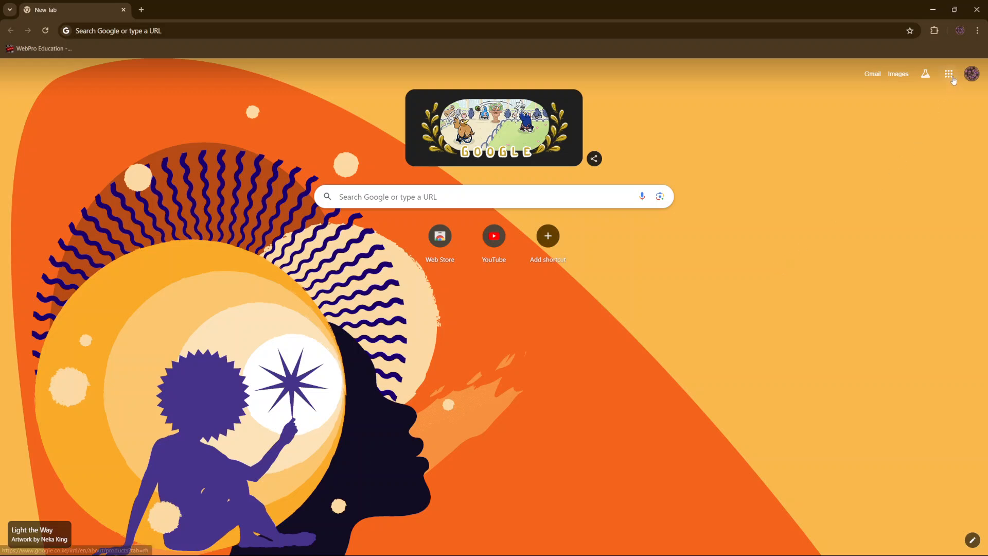
Show the Google apps launcher from the new tab page
{"action": "left_click", "coordinate": [949, 75]}
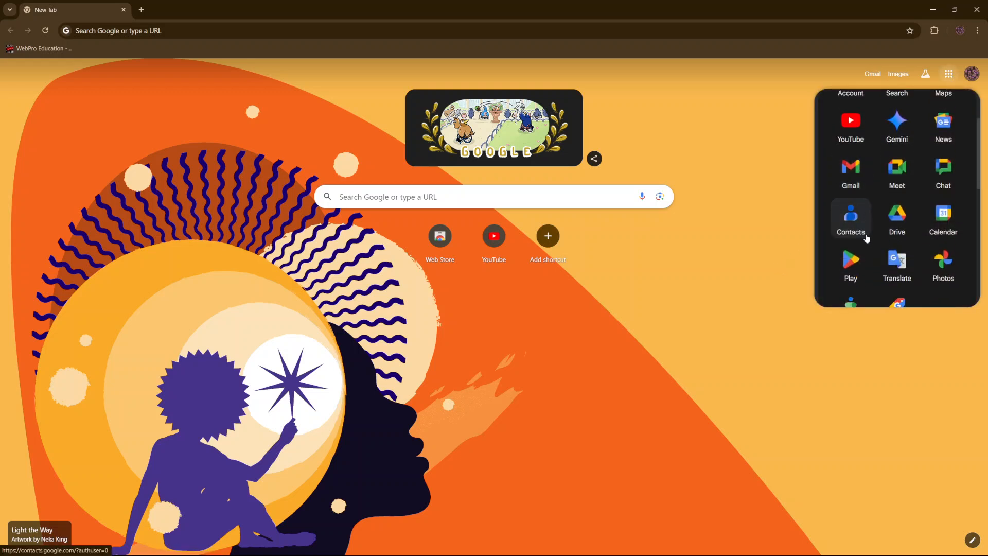
Go to Google Contacts and tick the Boss contact for deletion
{"action": "left_click", "coordinate": [851, 213]}
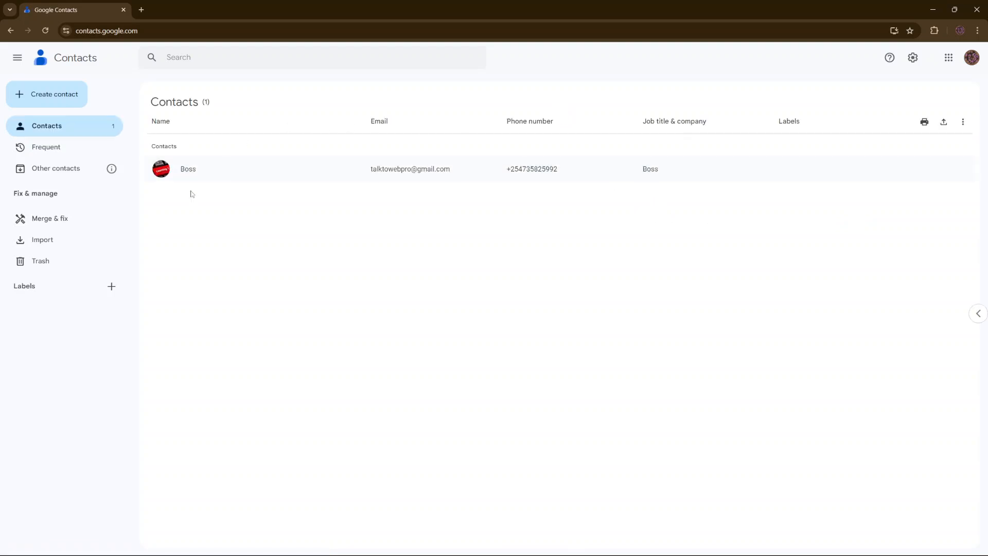
{"action": "mouse_move", "coordinate": [536, 198]}
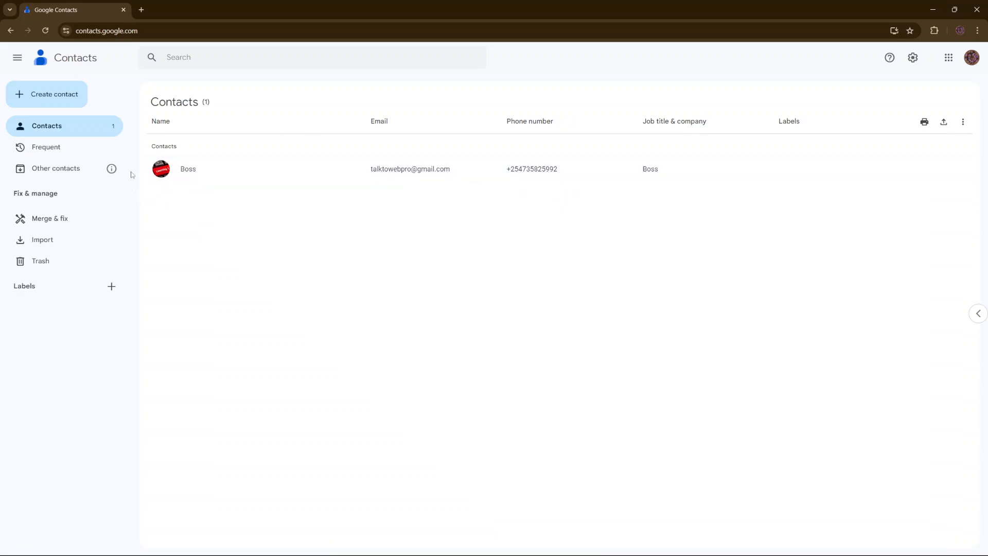
{"action": "left_click", "coordinate": [161, 169]}
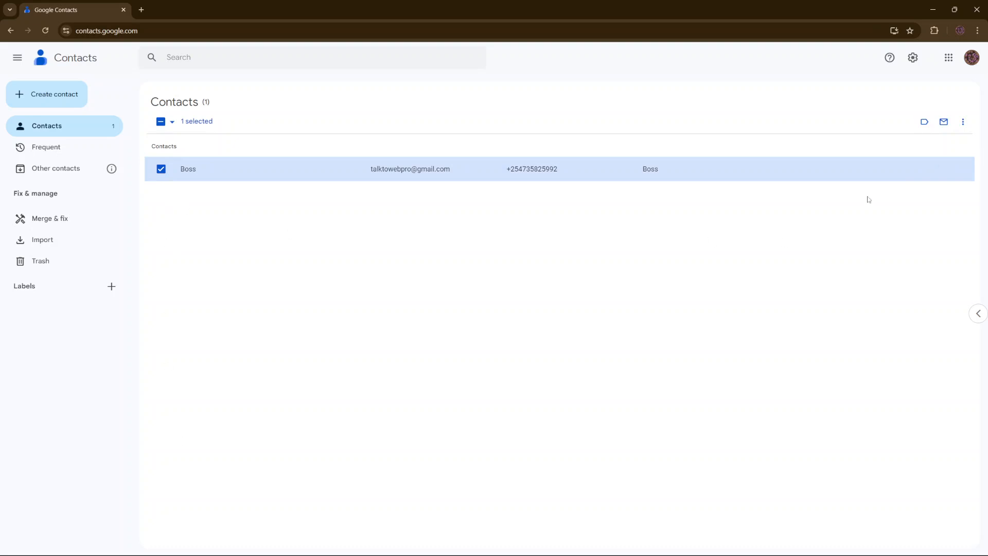
{"action": "mouse_move", "coordinate": [964, 122]}
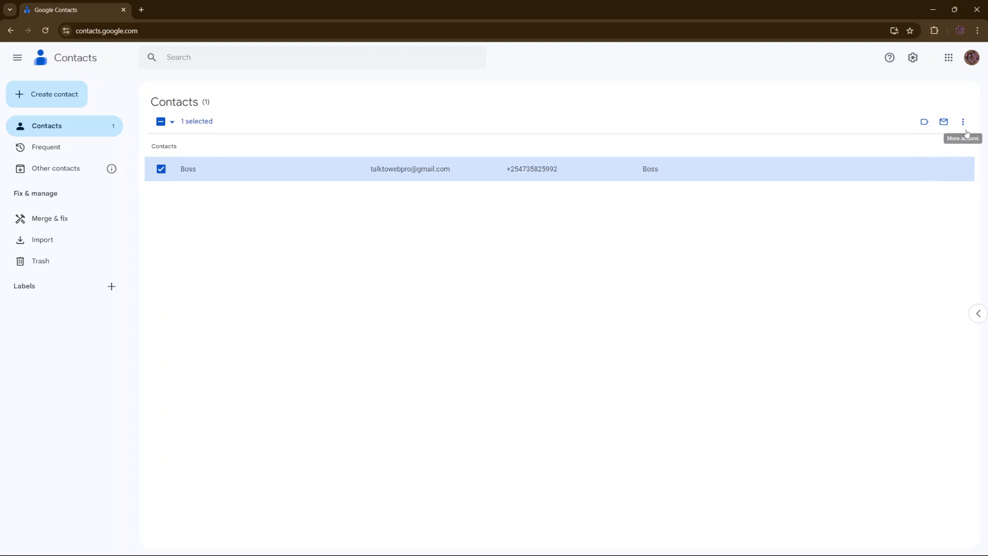
Delete the Boss contact via More actions and confirm Move to trash
{"action": "left_click", "coordinate": [963, 121]}
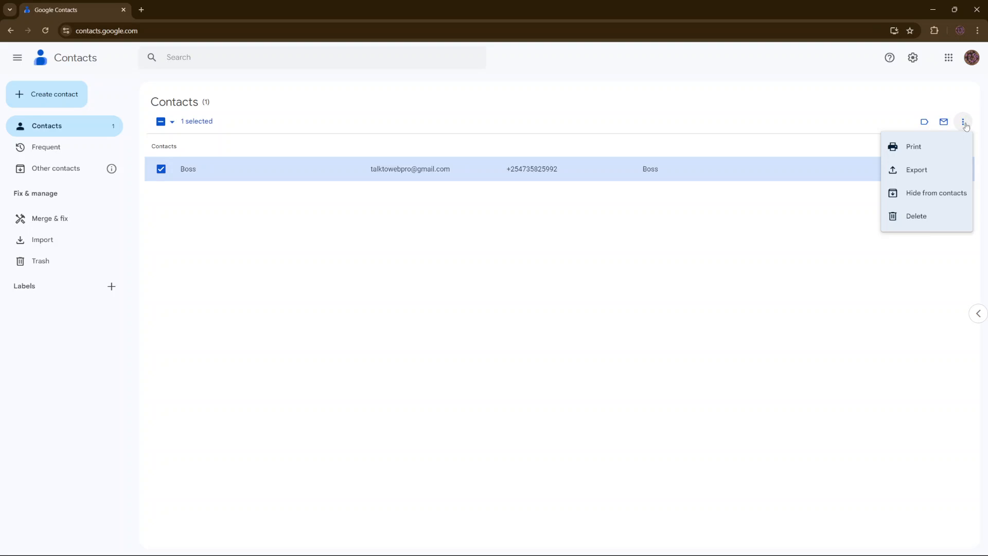
{"action": "left_click", "coordinate": [916, 215]}
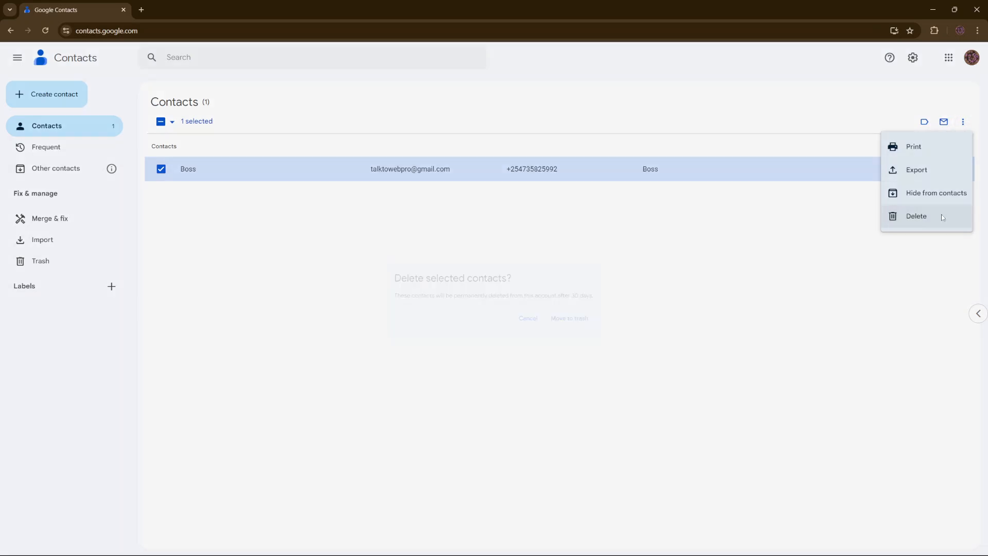
{"action": "left_click", "coordinate": [916, 216]}
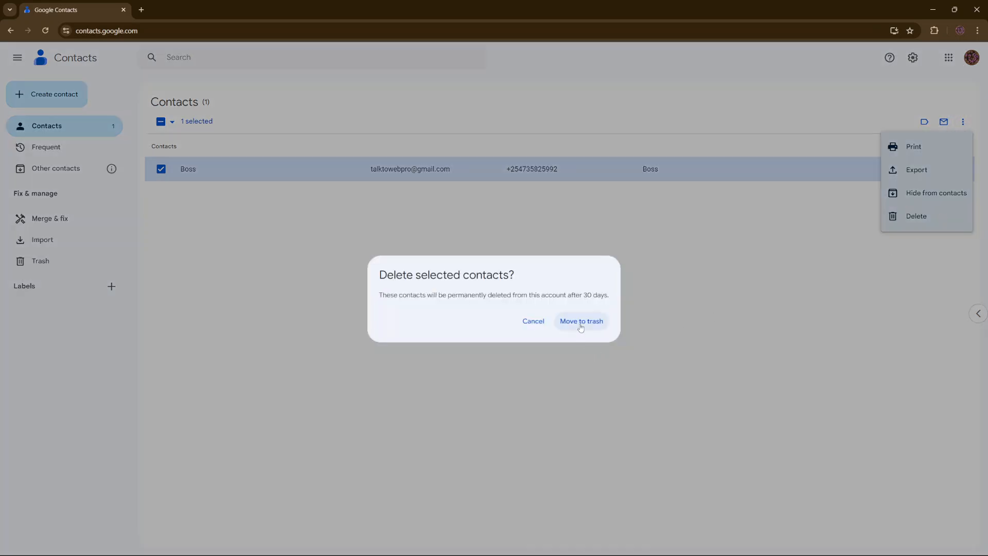
{"action": "left_click", "coordinate": [580, 321]}
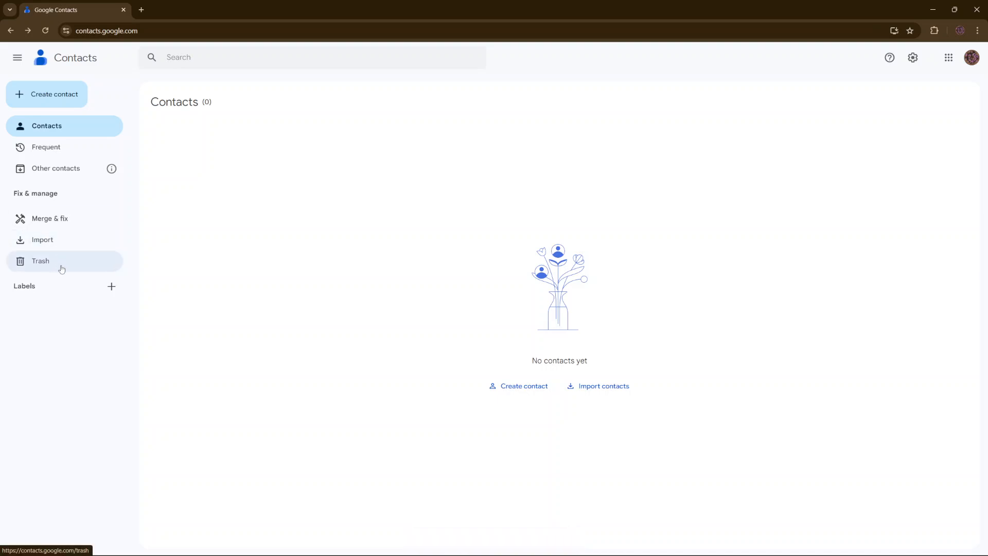
In Trash, tick Boss and confirm Delete forever, triggering an identity check
{"action": "left_click", "coordinate": [40, 260]}
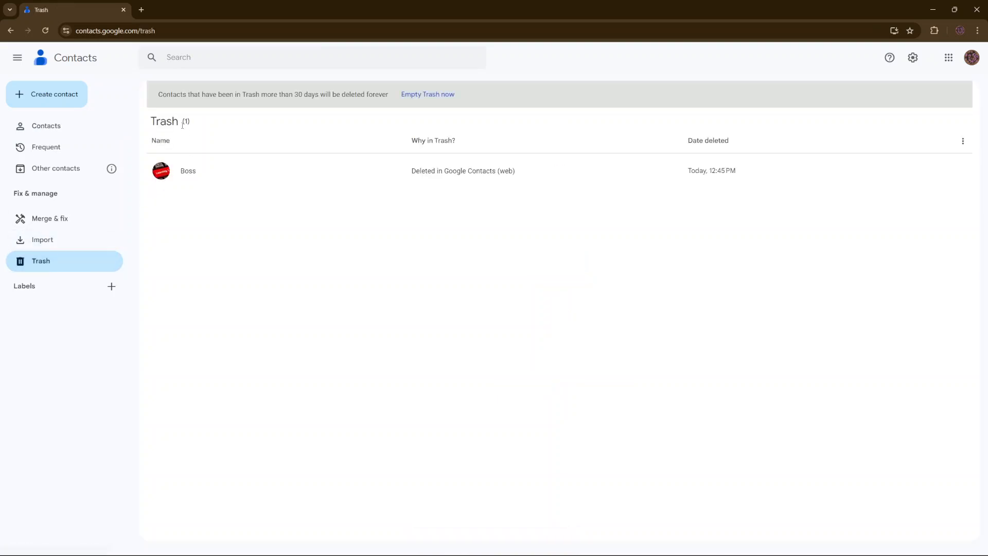
{"action": "mouse_move", "coordinate": [159, 209]}
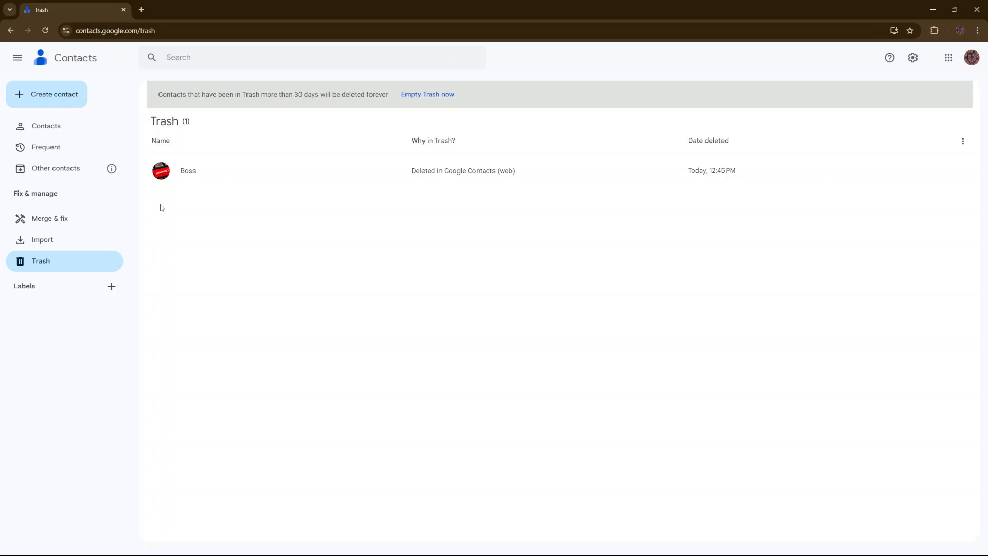
{"action": "mouse_move", "coordinate": [162, 204]}
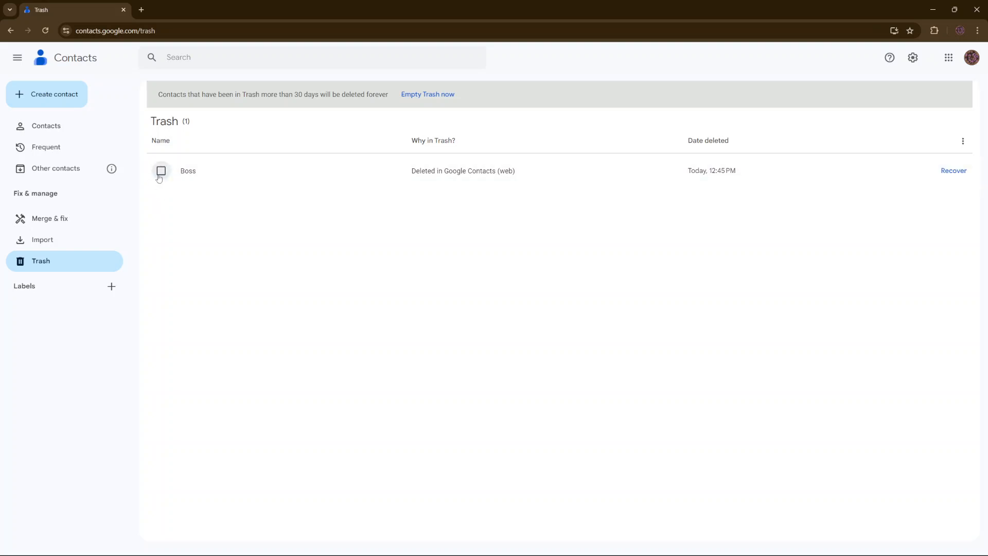
{"action": "left_click", "coordinate": [160, 171]}
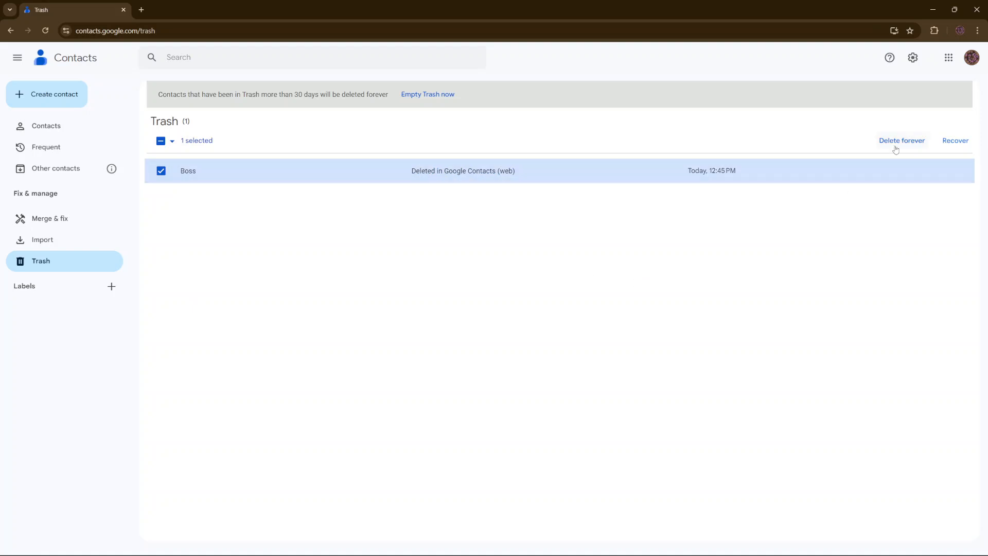
{"action": "left_click", "coordinate": [902, 139]}
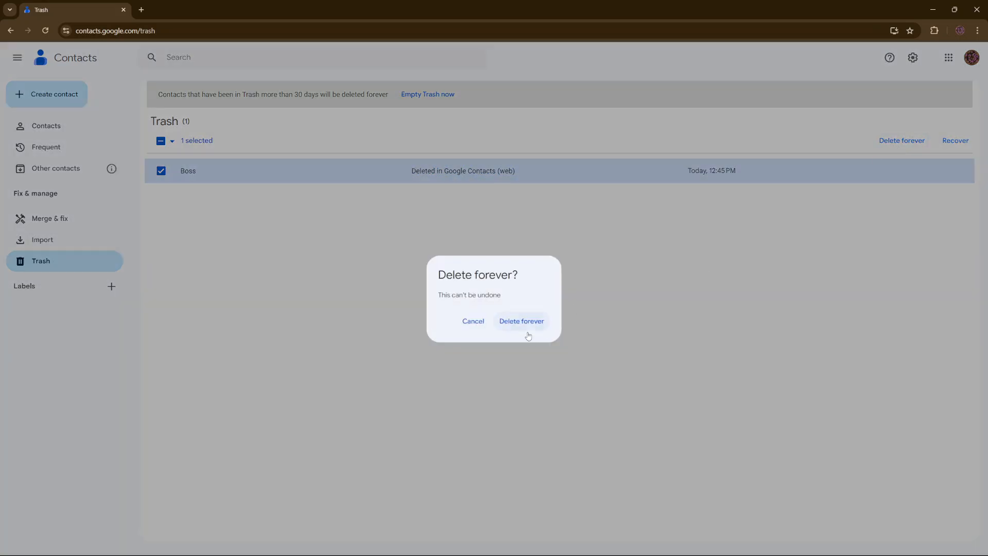
{"action": "left_click", "coordinate": [520, 321]}
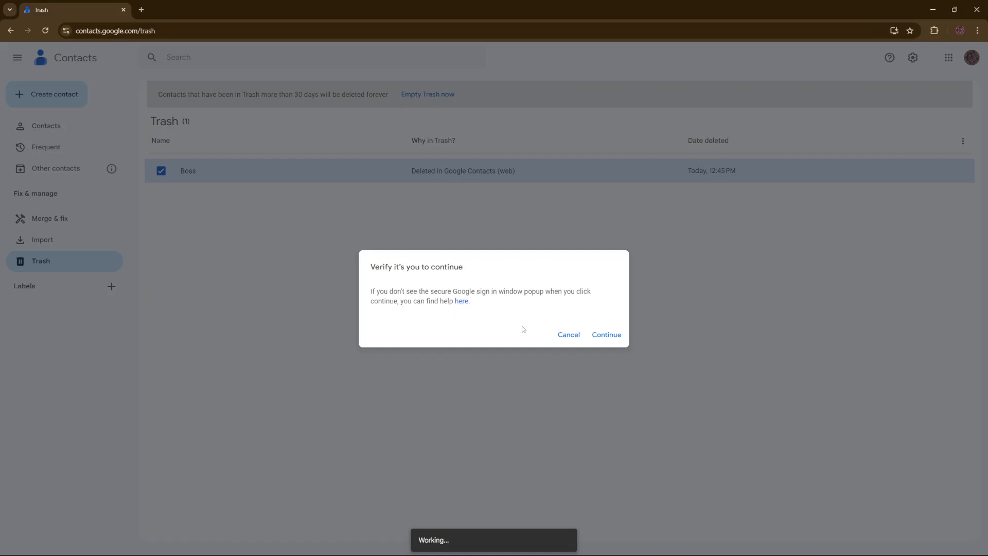
Verify identity with the account password so Boss is erased, then return to the empty contacts list
{"action": "left_click", "coordinate": [605, 334]}
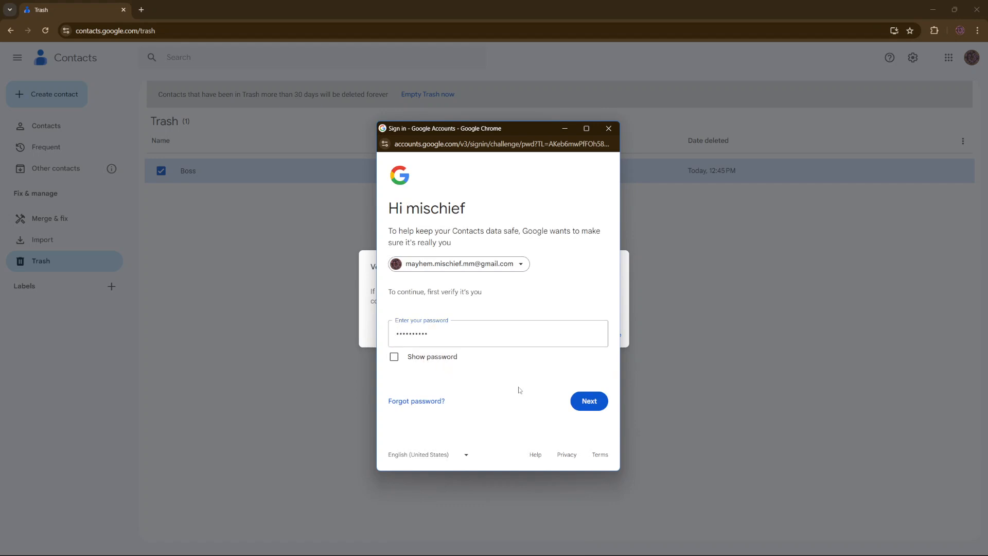
{"action": "left_click", "coordinate": [588, 400]}
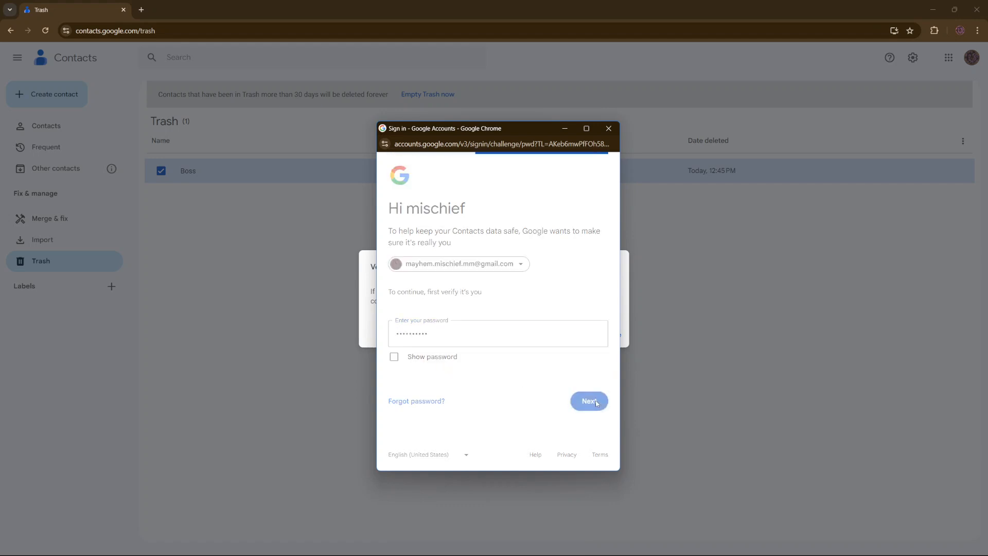
{"action": "left_click", "coordinate": [589, 401]}
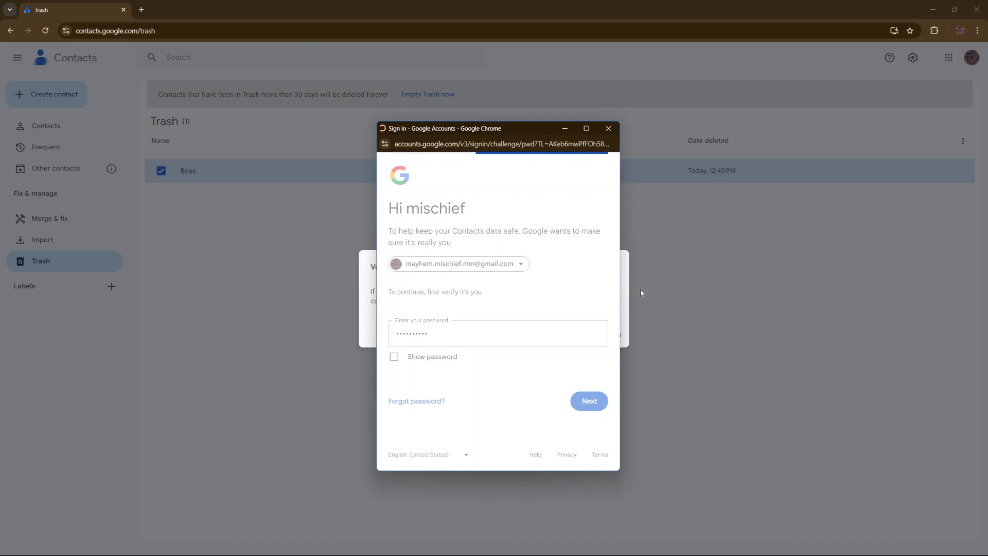
{"action": "left_click", "coordinate": [588, 401]}
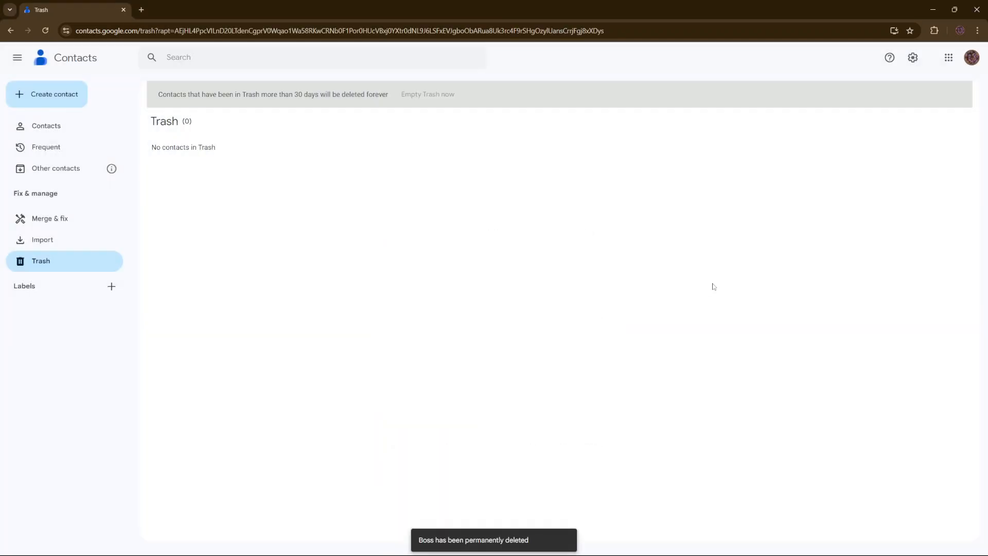
{"action": "left_click", "coordinate": [47, 126]}
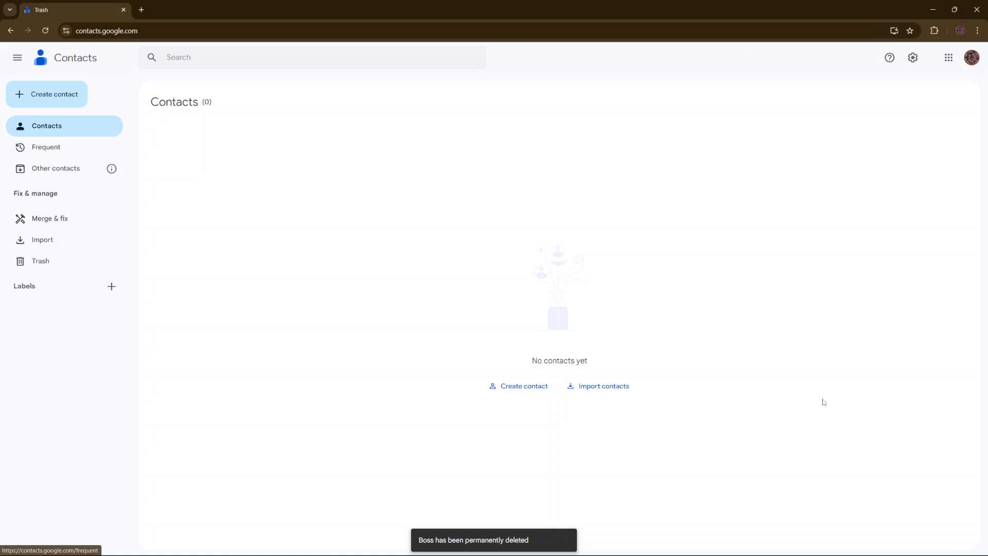